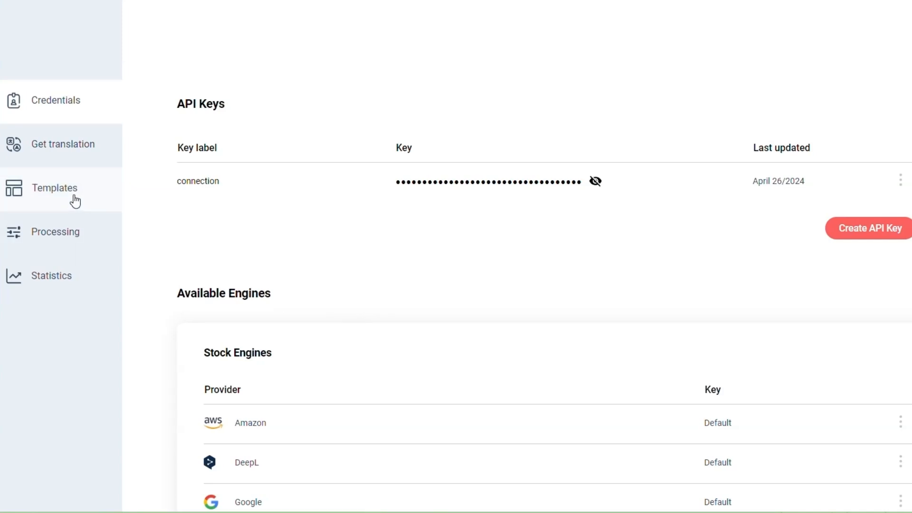
# Step: Show the Templates page with its unused Default Template and empty templates list
pyautogui.click(55, 188)
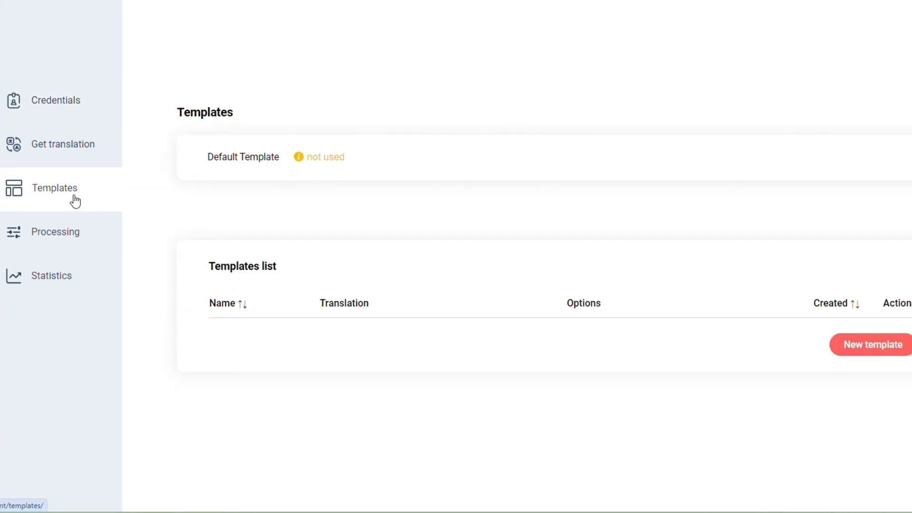
pyautogui.moveTo(133, 205)
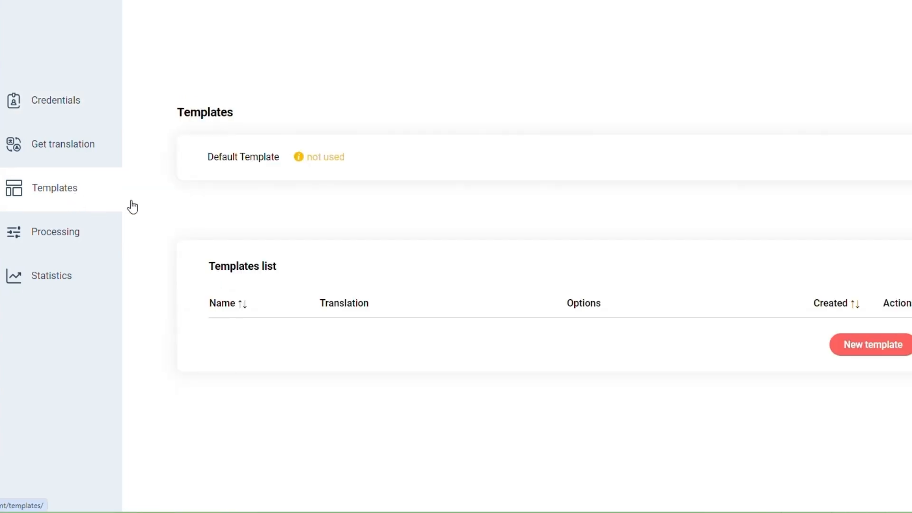
# Step: Start a new template named GPT4 turbo_trados, leaving it not yet created
pyautogui.click(875, 344)
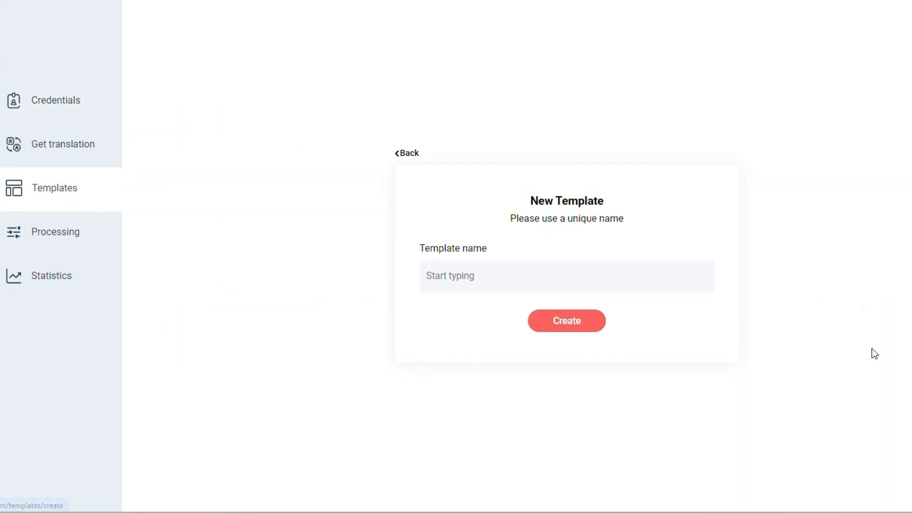
pyautogui.click(564, 275)
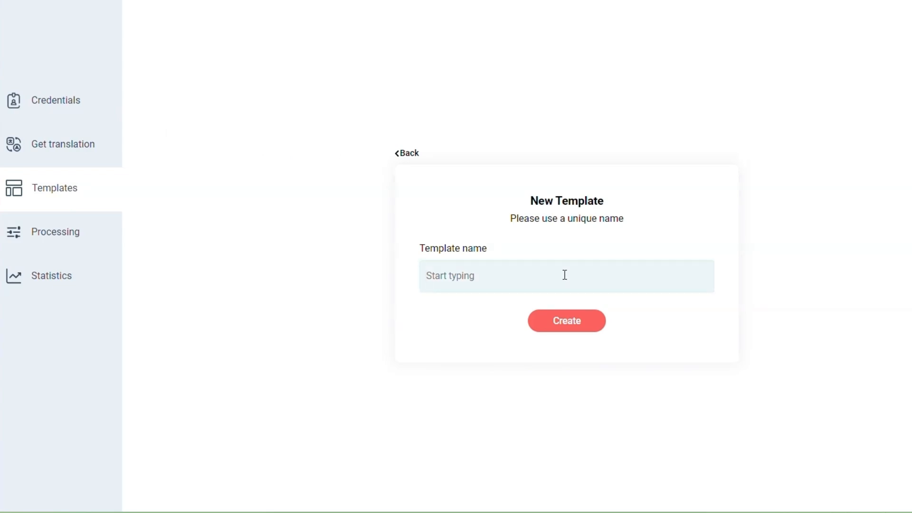
pyautogui.write('G')
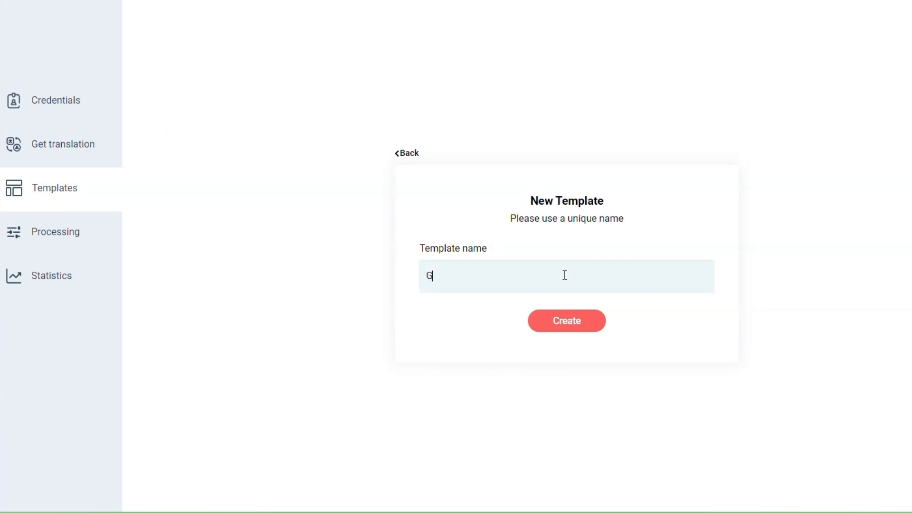
pyautogui.write('PT4 tur')
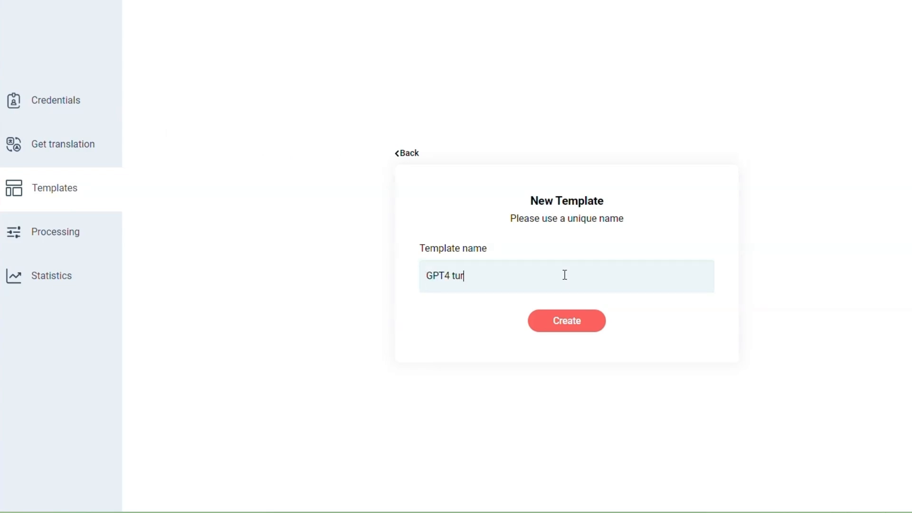
pyautogui.write('bo_trados')
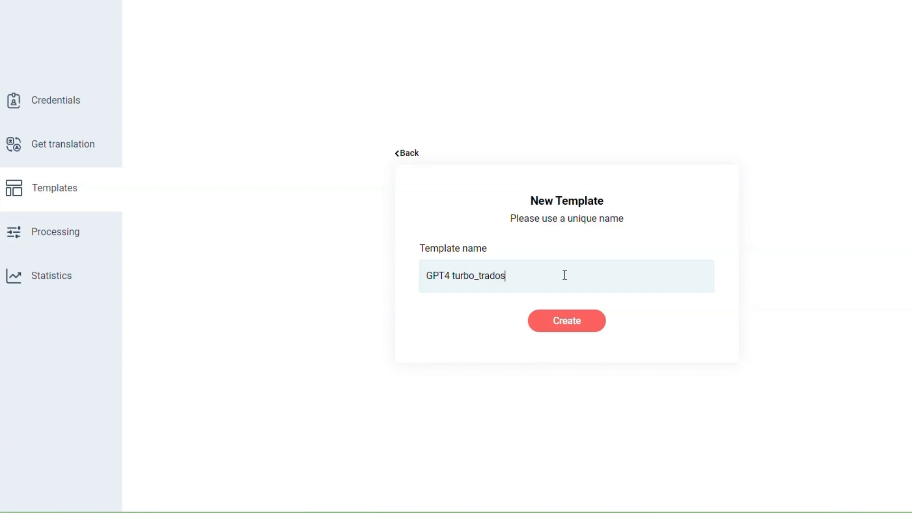
# Step: Create the template with an en-GB to it-IT translation step using OpenAI GPT-4-1106-preview
pyautogui.click(565, 320)
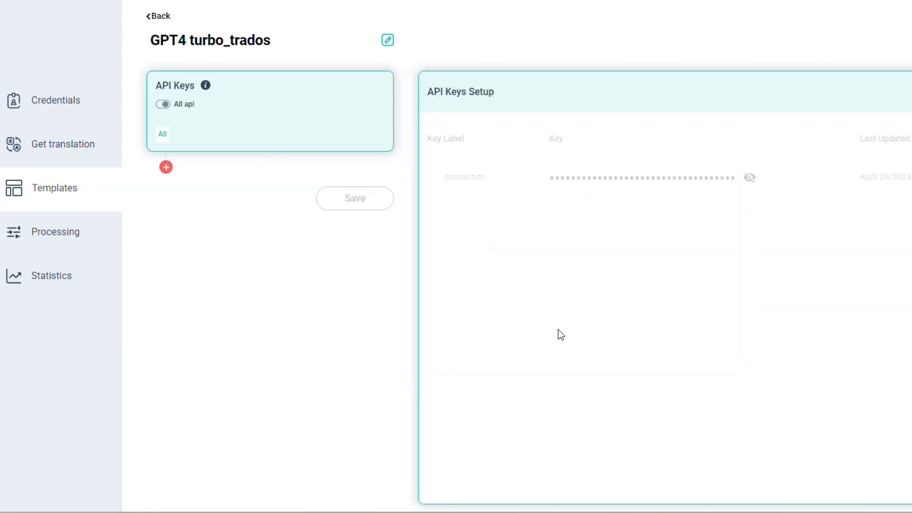
pyautogui.moveTo(275, 194)
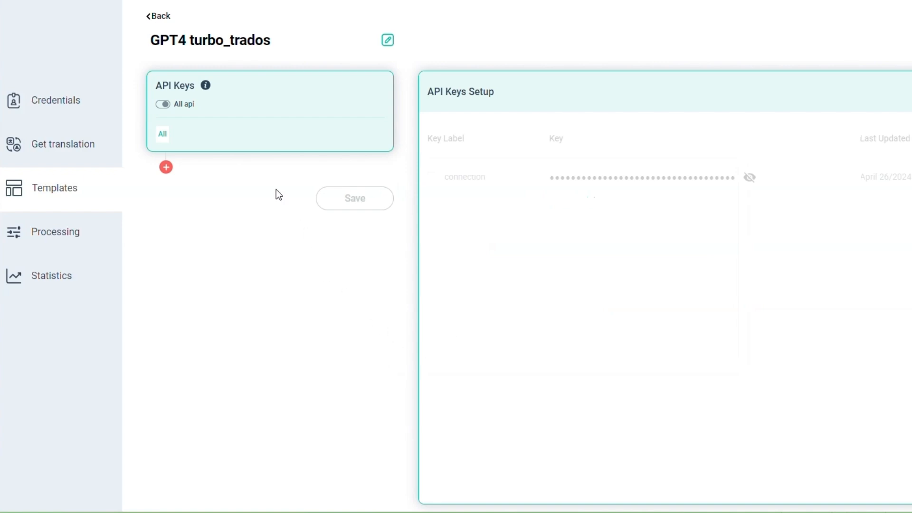
pyautogui.click(165, 168)
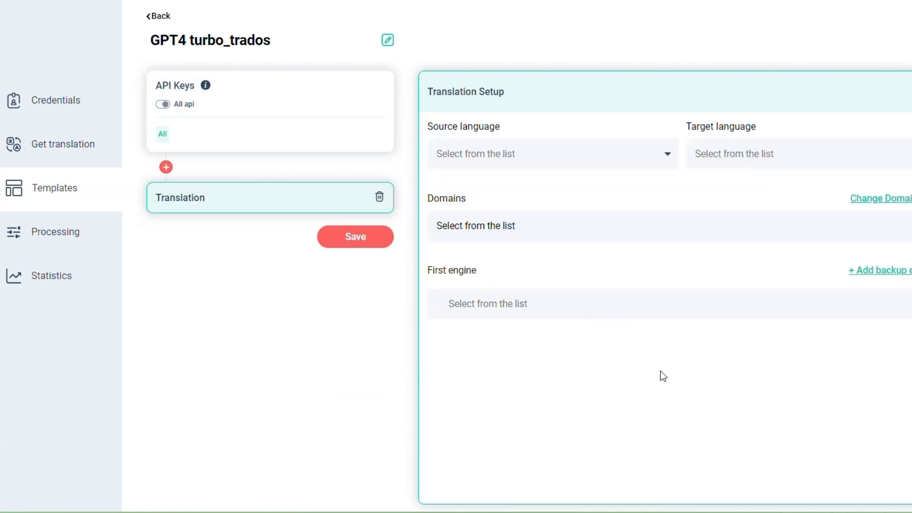
pyautogui.moveTo(666, 398)
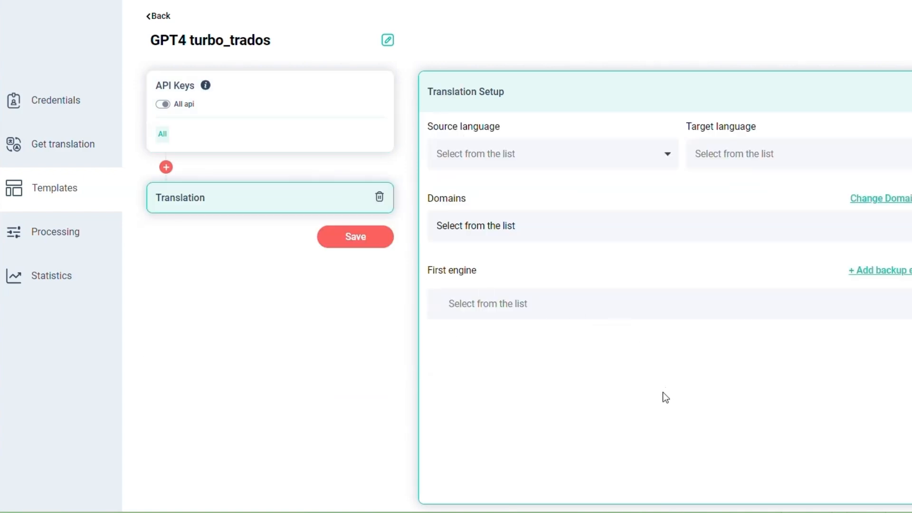
pyautogui.moveTo(589, 142)
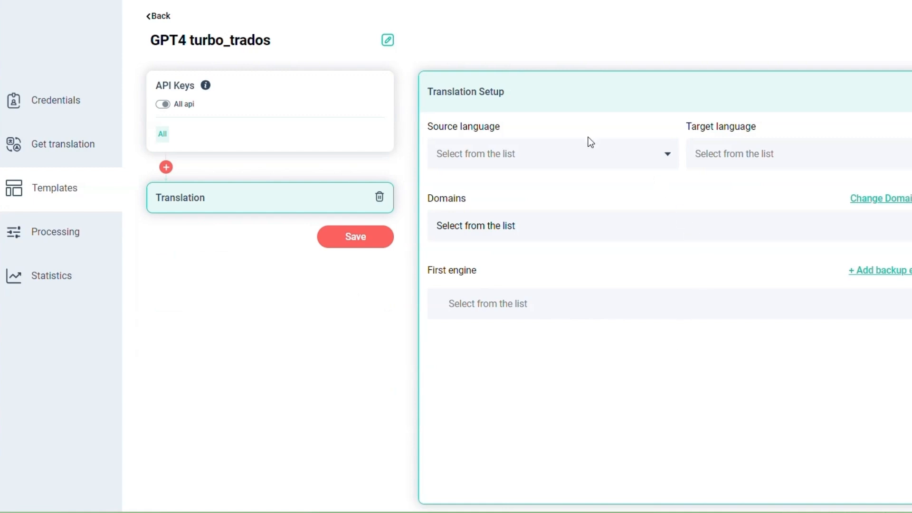
pyautogui.write('en')
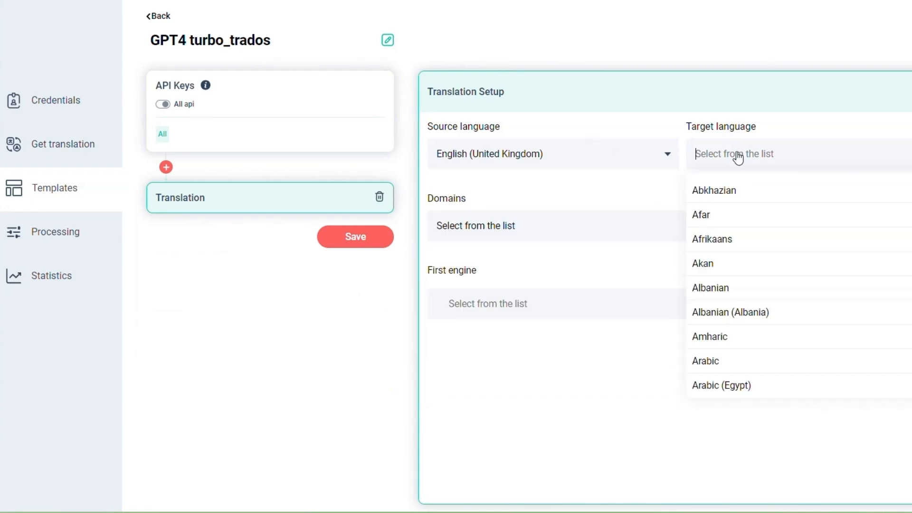
pyautogui.write('ita')
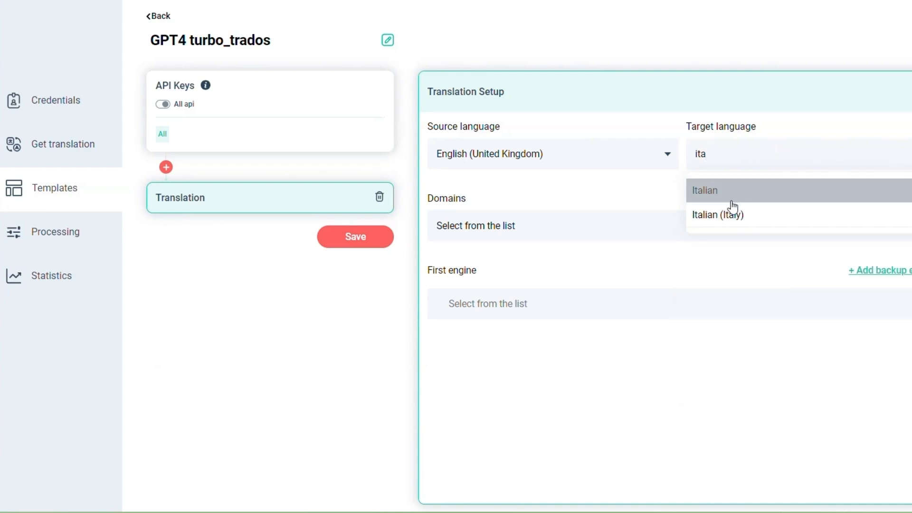
pyautogui.click(717, 215)
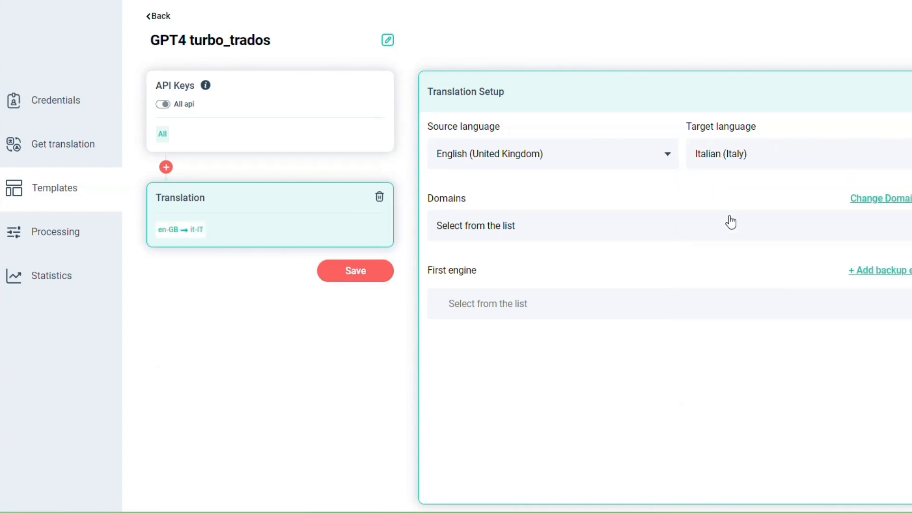
pyautogui.click(487, 303)
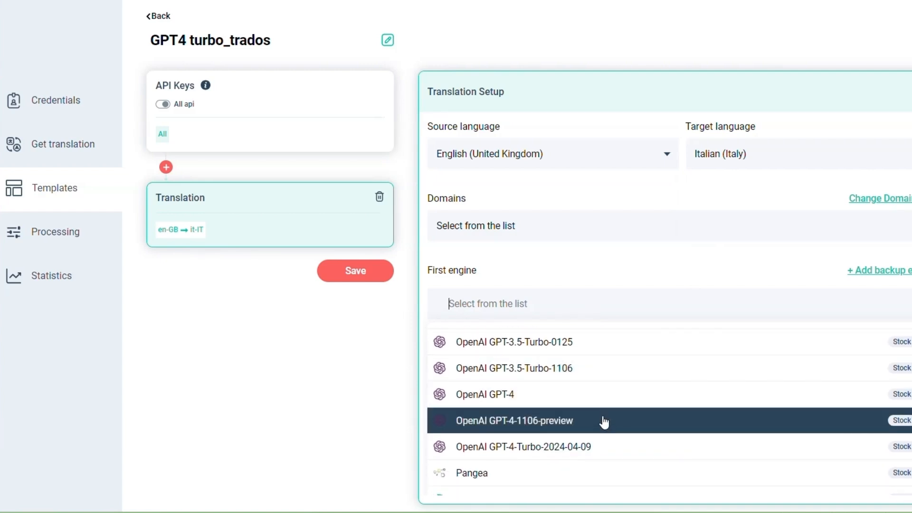
pyautogui.click(514, 420)
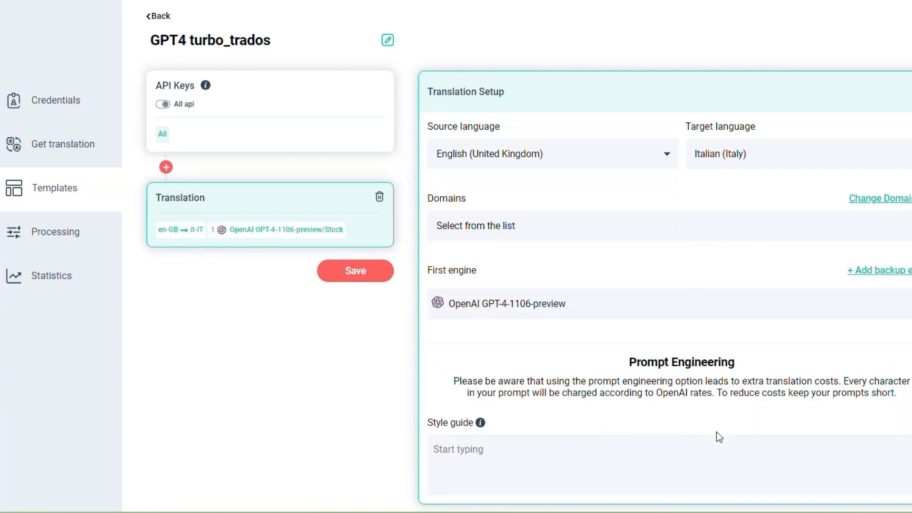
pyautogui.scroll(-3)
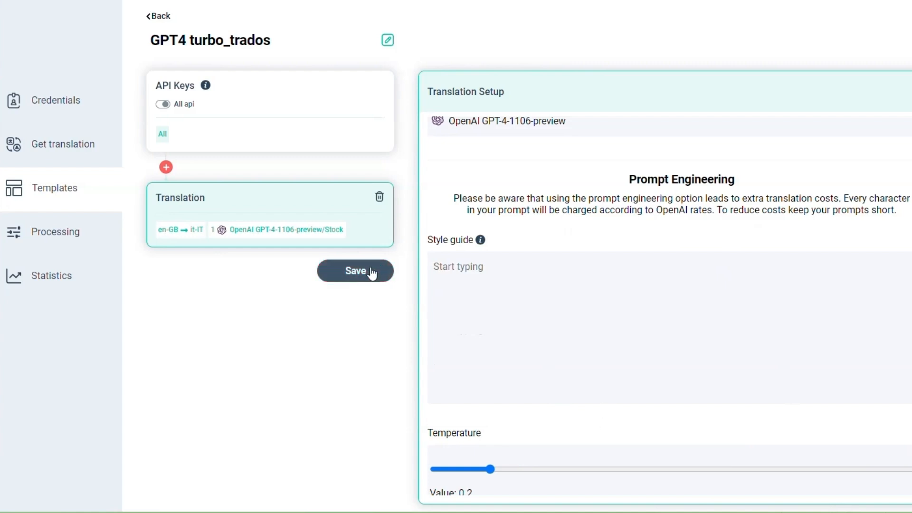
# Step: Save the template, then start on the second segment of Demo_gender in Trados Studio
pyautogui.click(355, 270)
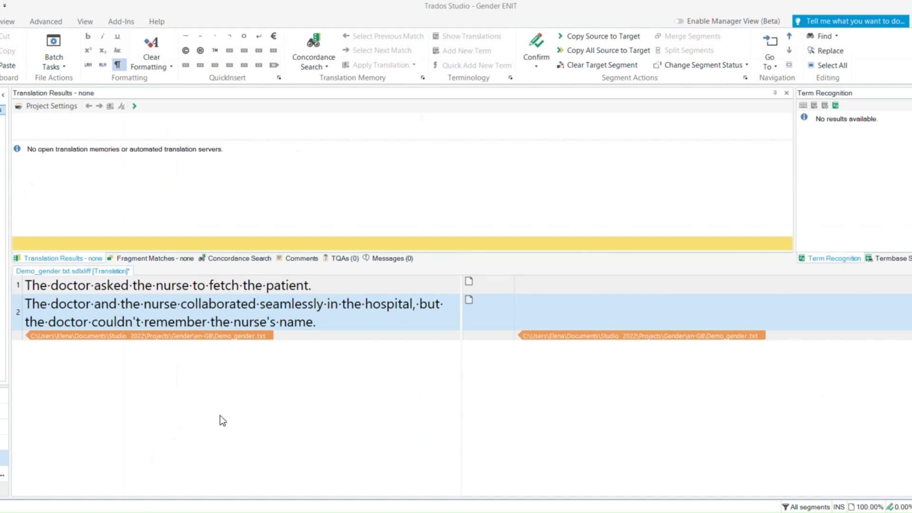
pyautogui.click(516, 302)
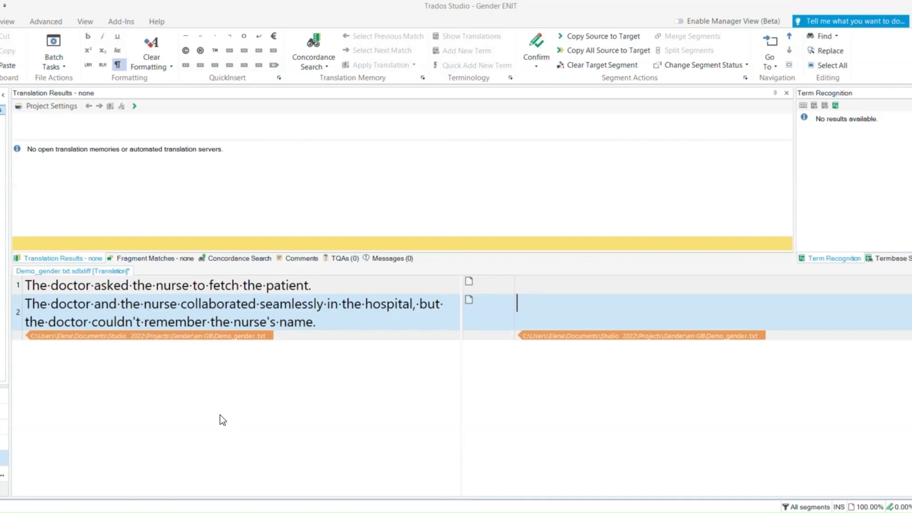
pyautogui.moveTo(180, 325)
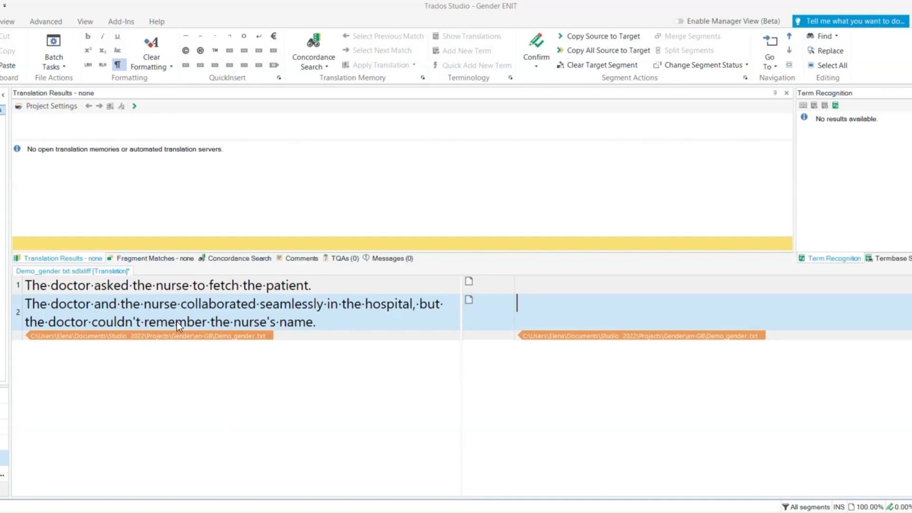
# Step: Add Custom.MT with the GPT4 turbo_trados model as the project's automated translation provider
pyautogui.click(51, 106)
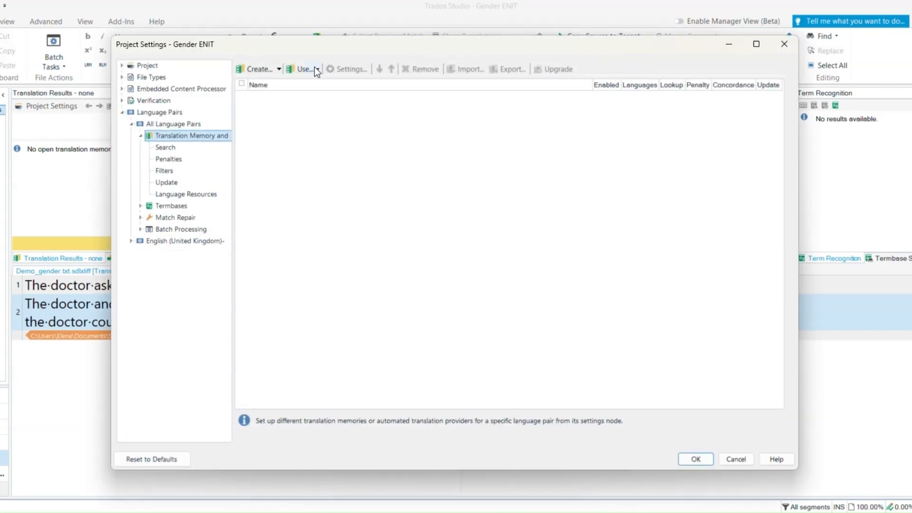
pyautogui.click(300, 68)
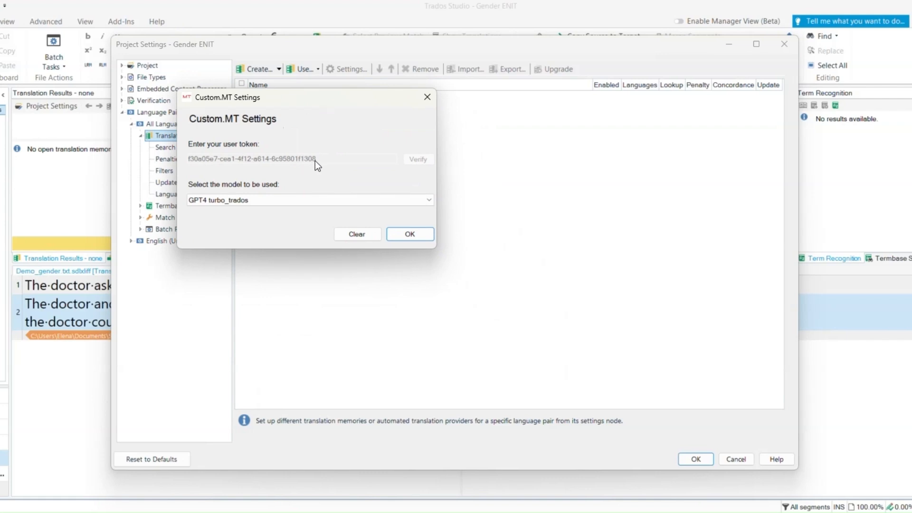
pyautogui.moveTo(294, 186)
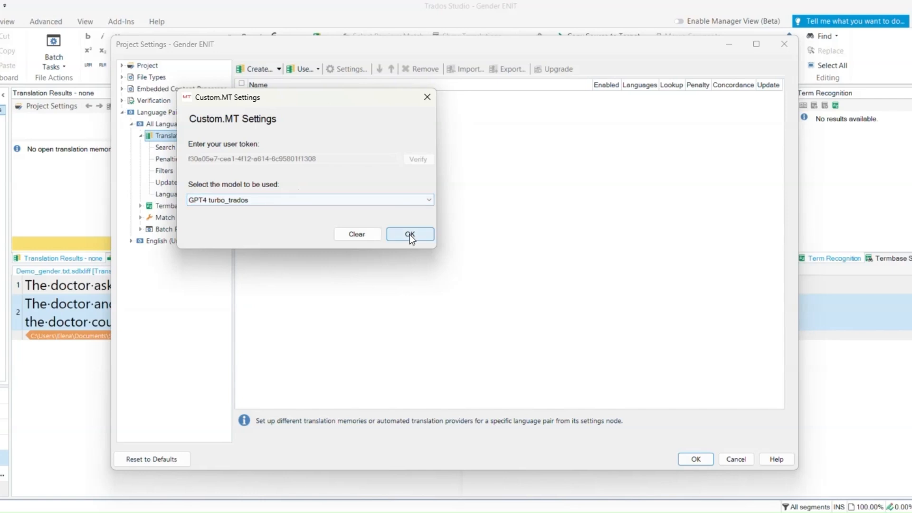
pyautogui.click(410, 234)
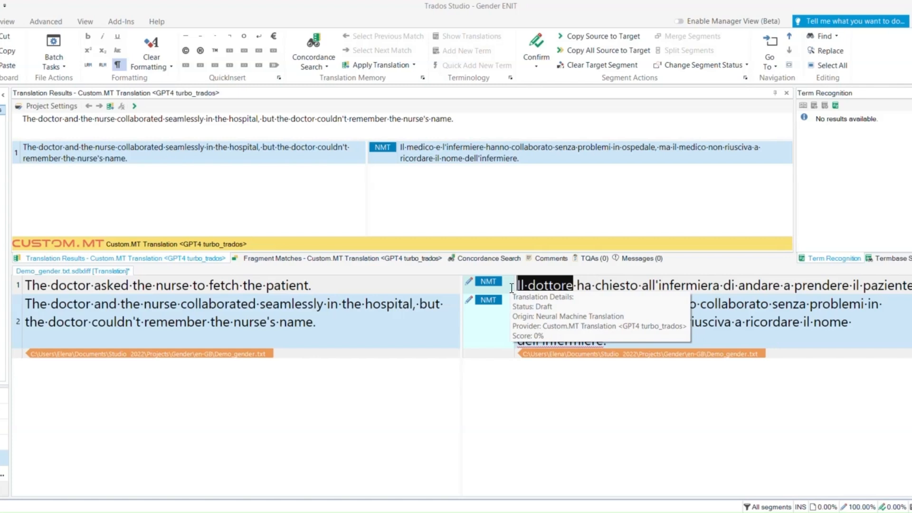
pyautogui.moveTo(641, 232)
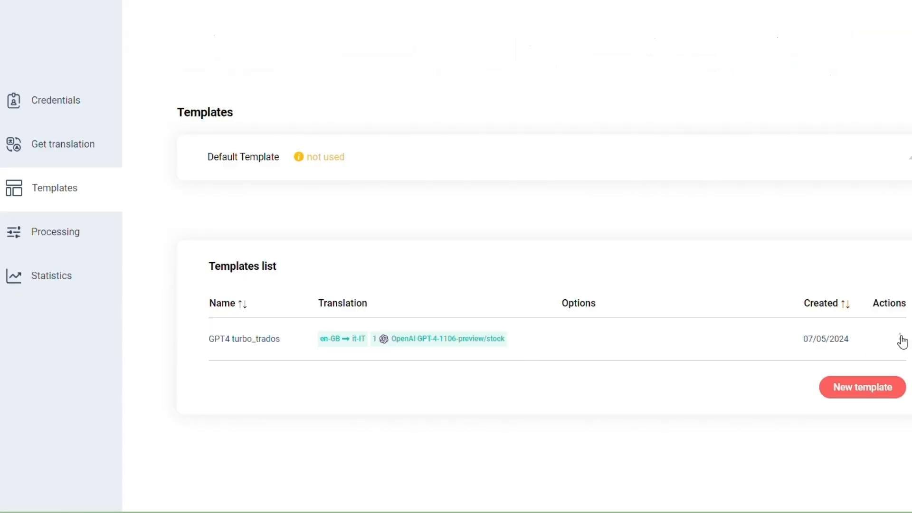
# Step: Edit GPT4 turbo_trados so its style guide reads: Translate "doctor" in female form
pyautogui.click(903, 339)
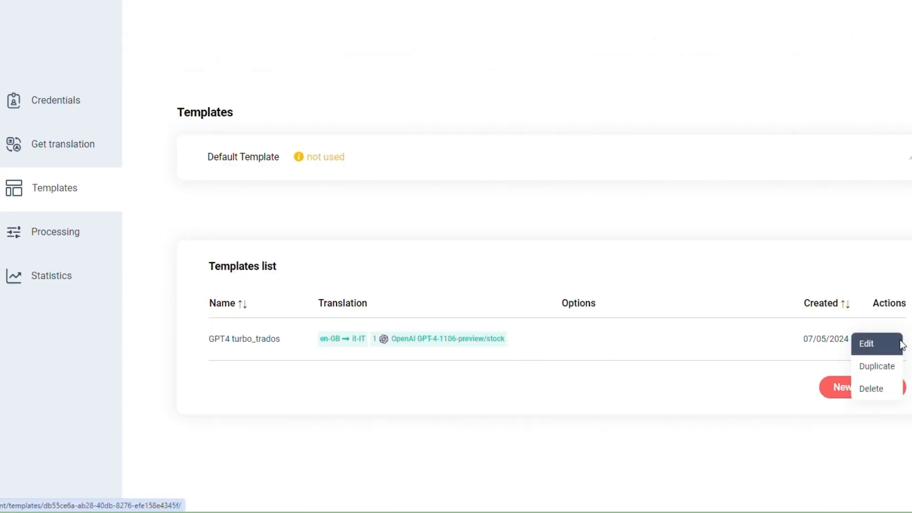
pyautogui.click(867, 343)
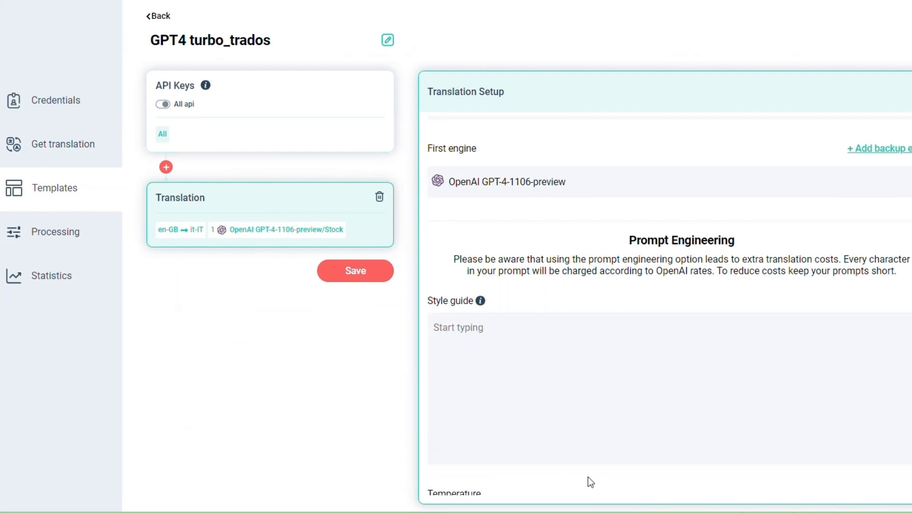
pyautogui.write('Translate "doctor" in female form.')
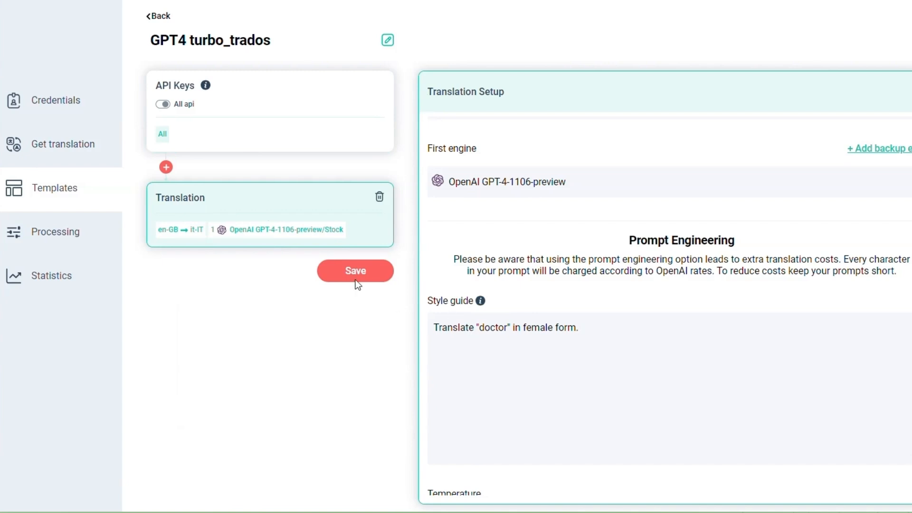
pyautogui.click(355, 271)
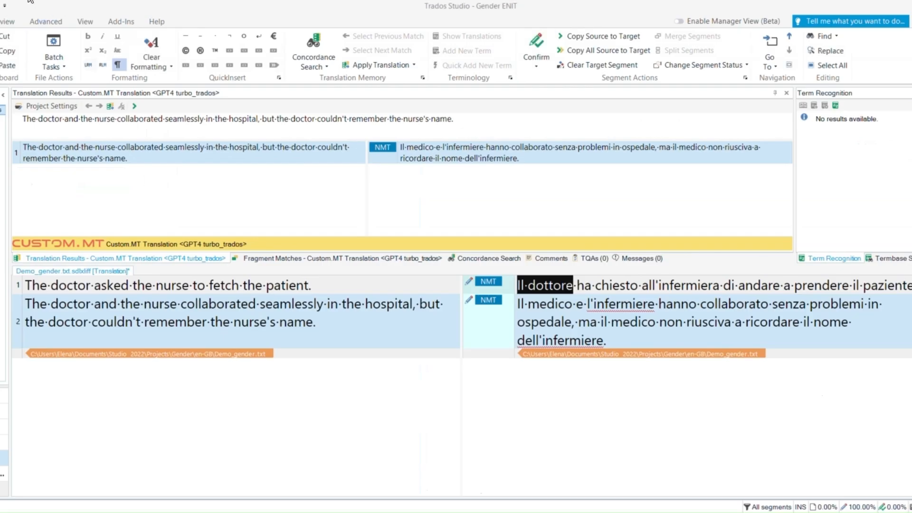
# Step: Remove the Custom.MT provider and re-add it with the GPT4 turbo_trados model to refetch translations
pyautogui.click(51, 106)
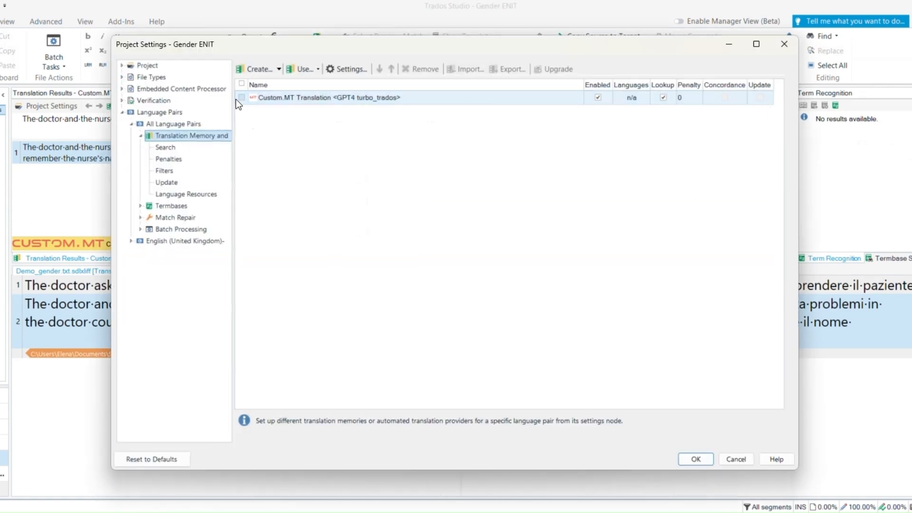
pyautogui.click(424, 69)
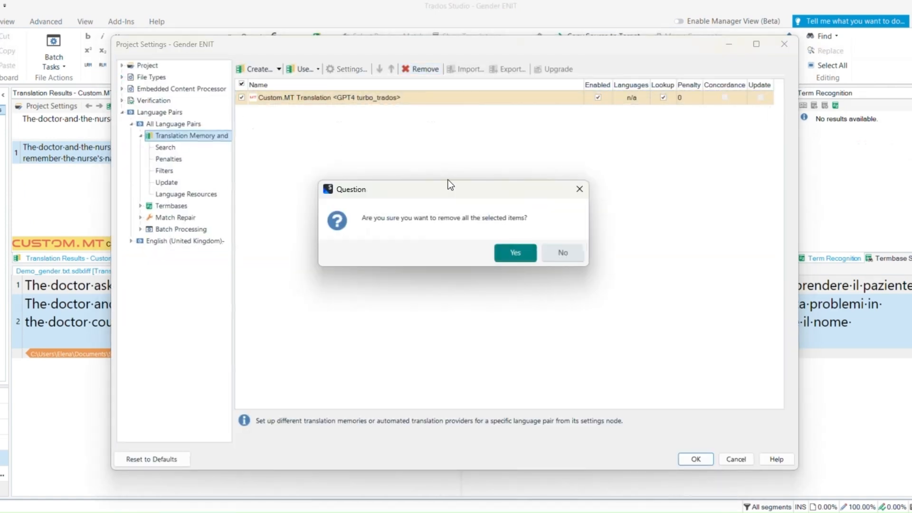
pyautogui.click(514, 252)
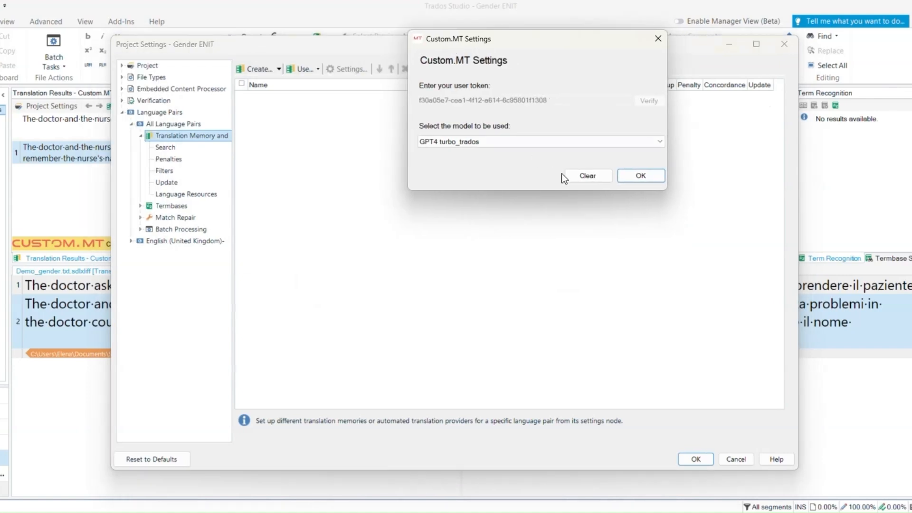
pyautogui.click(640, 175)
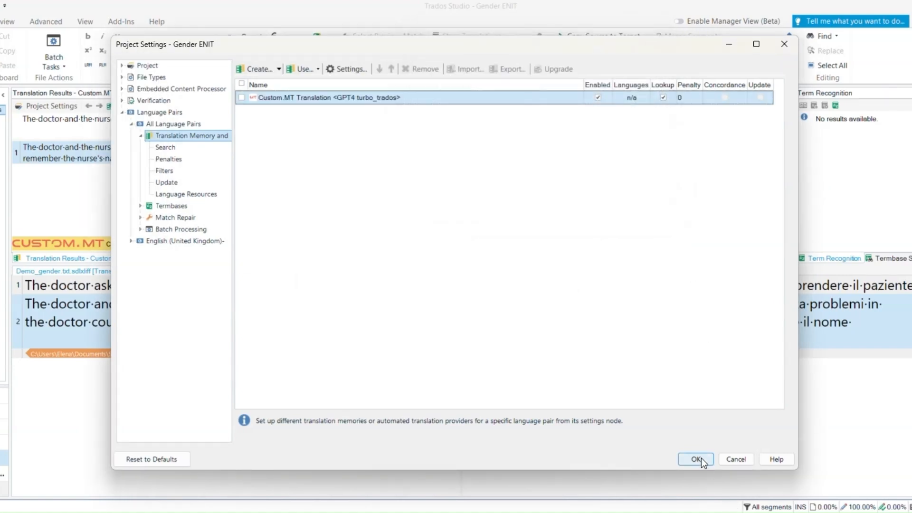
pyautogui.click(696, 459)
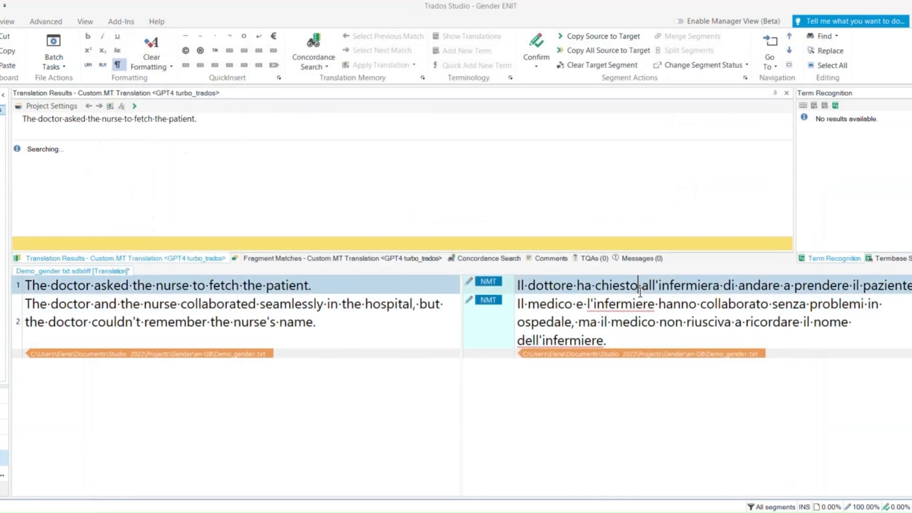